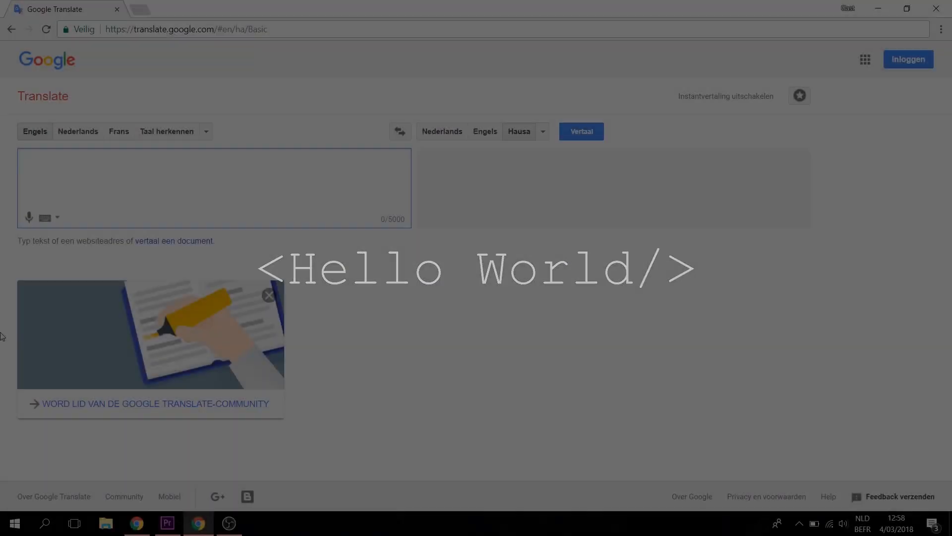
# - Create a blank sketch, typing 'basic', and save it under the name Recording
pyautogui.write('basic')
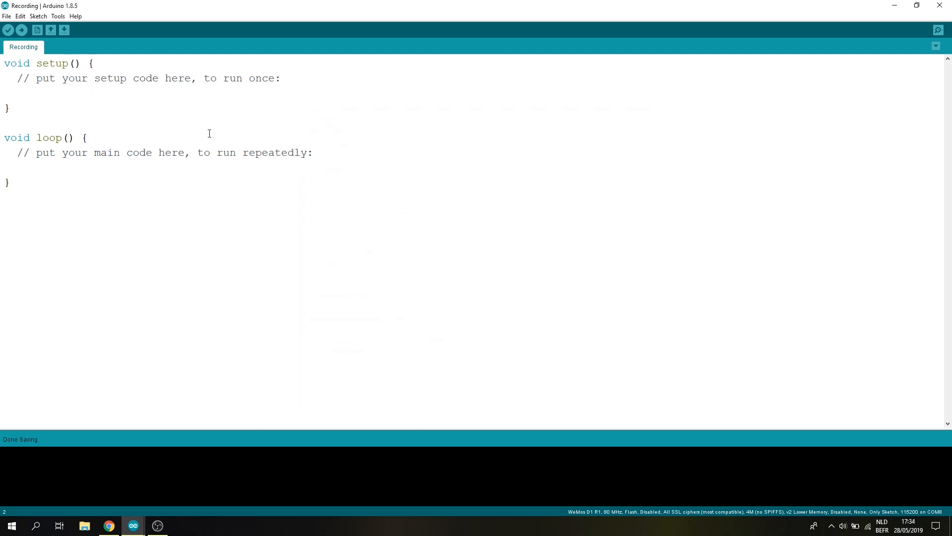
# - Add the esp8266 package URL to Additional Boards Manager URLs in Preferences
pyautogui.click(6, 19)
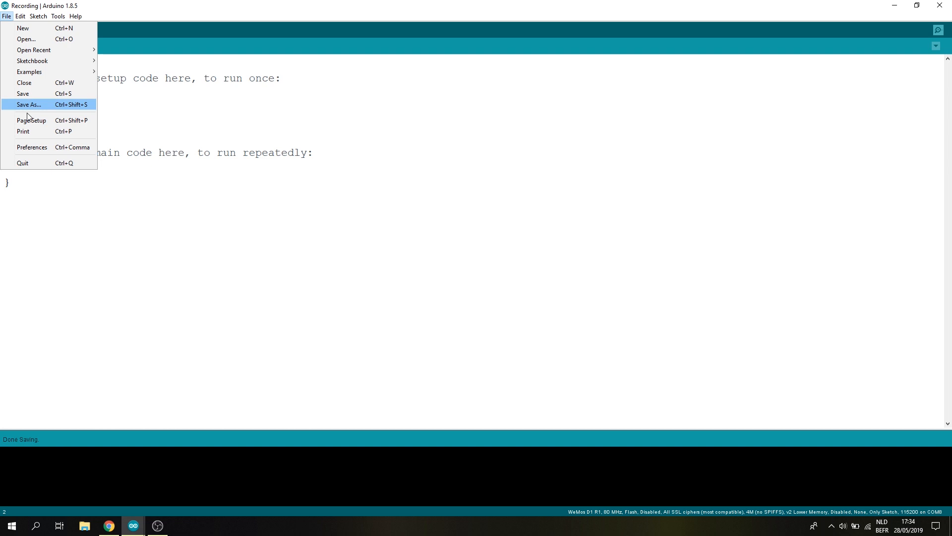
pyautogui.click(32, 147)
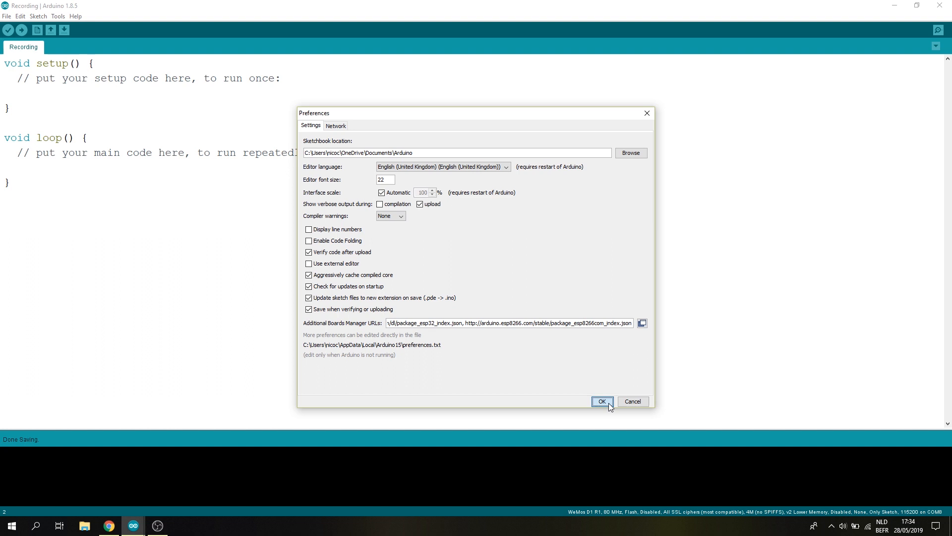
pyautogui.click(602, 402)
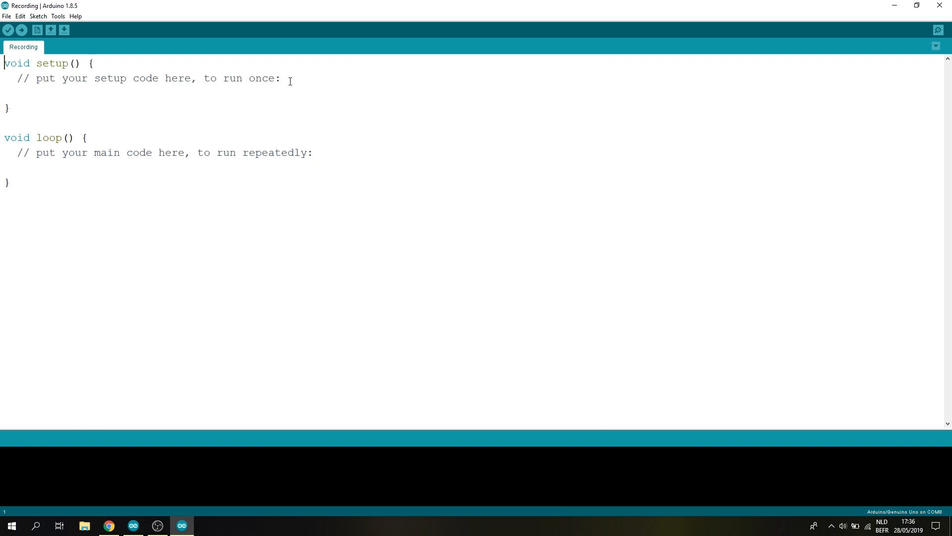
# - Find ESP8266 in the Boards Manager and install esp8266 version 2.5.2 by ESP8266 Community
pyautogui.click(58, 17)
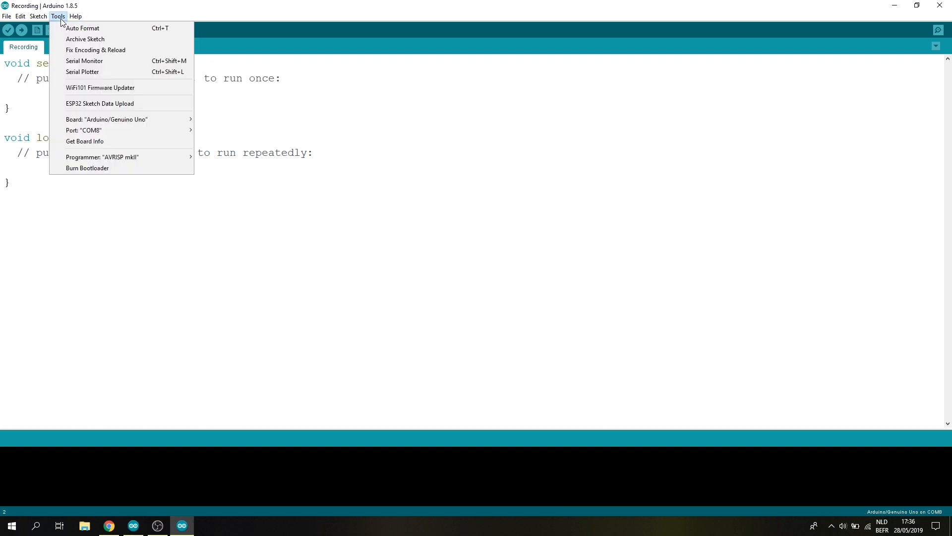
pyautogui.click(223, 131)
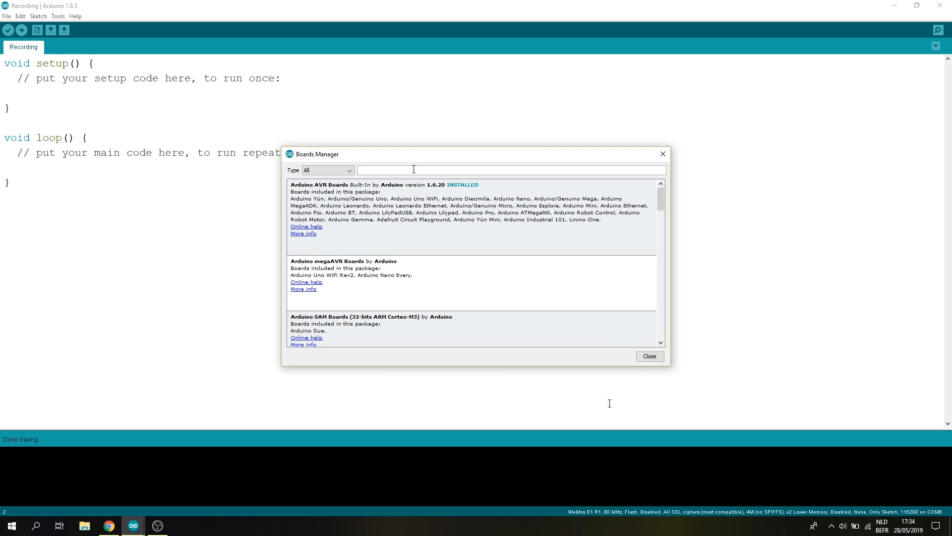
pyautogui.write('ESP8266')
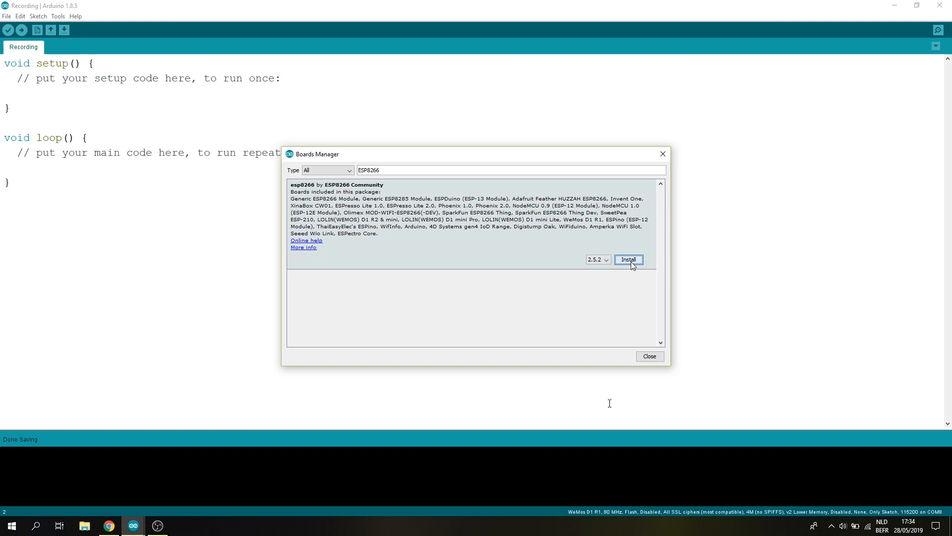
pyautogui.click(628, 260)
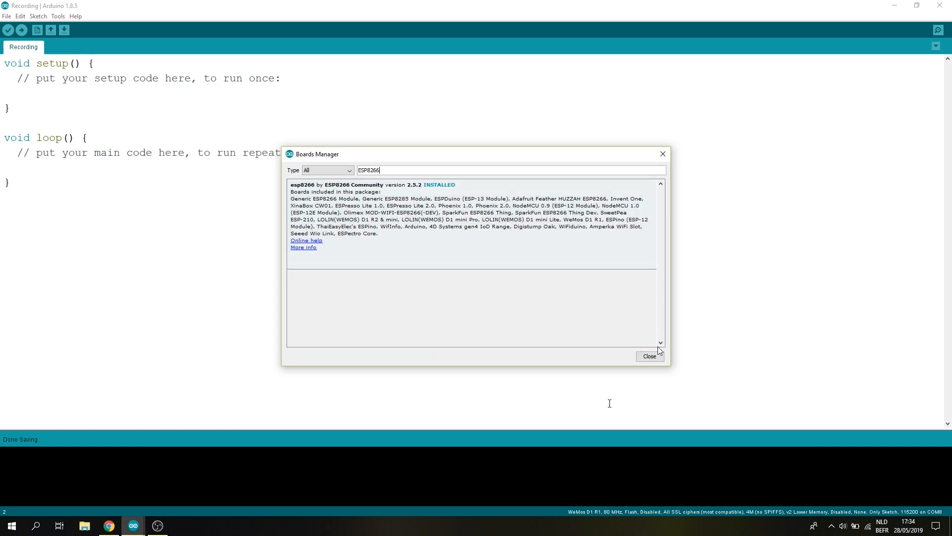
pyautogui.click(650, 356)
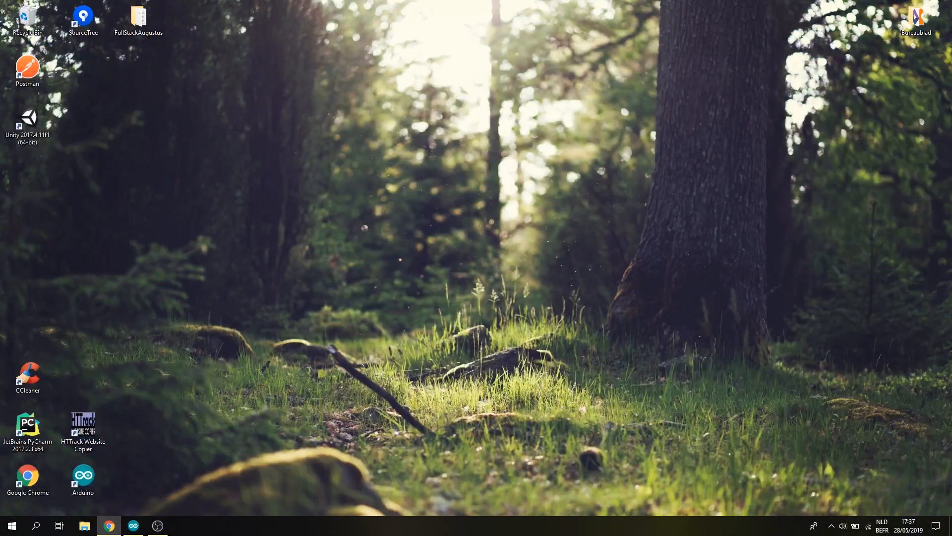
# - Relaunch Arduino IDE from the desktop shortcut and select LOLIN(WEMOS) D1 R2 & mini
pyautogui.doubleClick(83, 476)
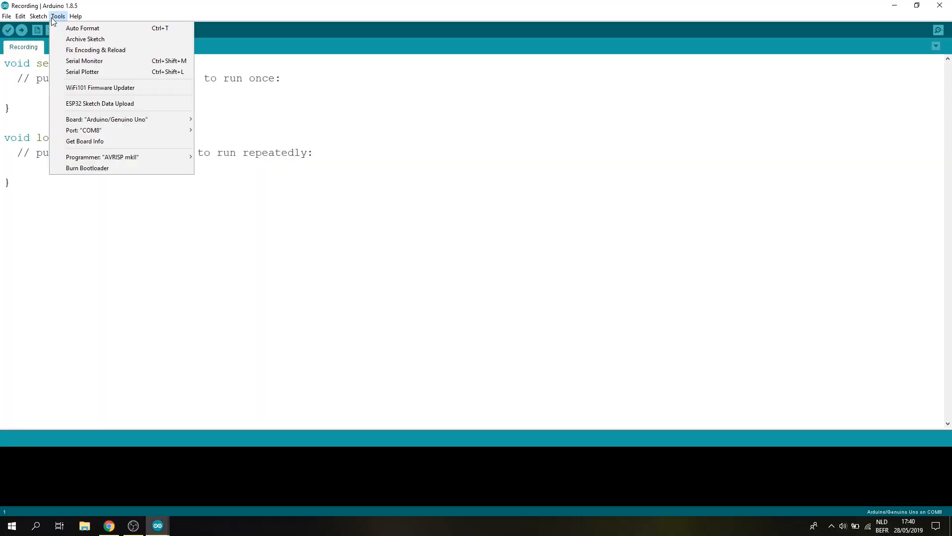
pyautogui.click(106, 119)
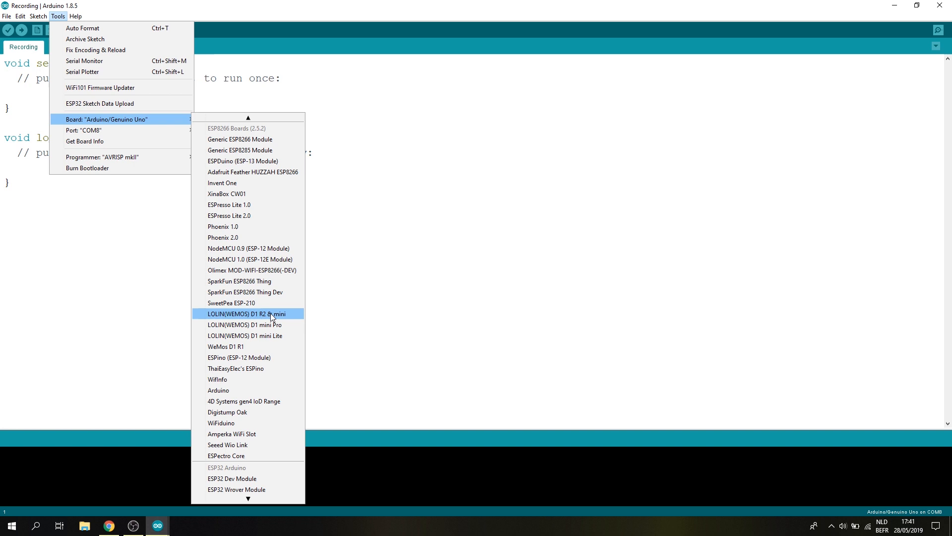
pyautogui.click(248, 313)
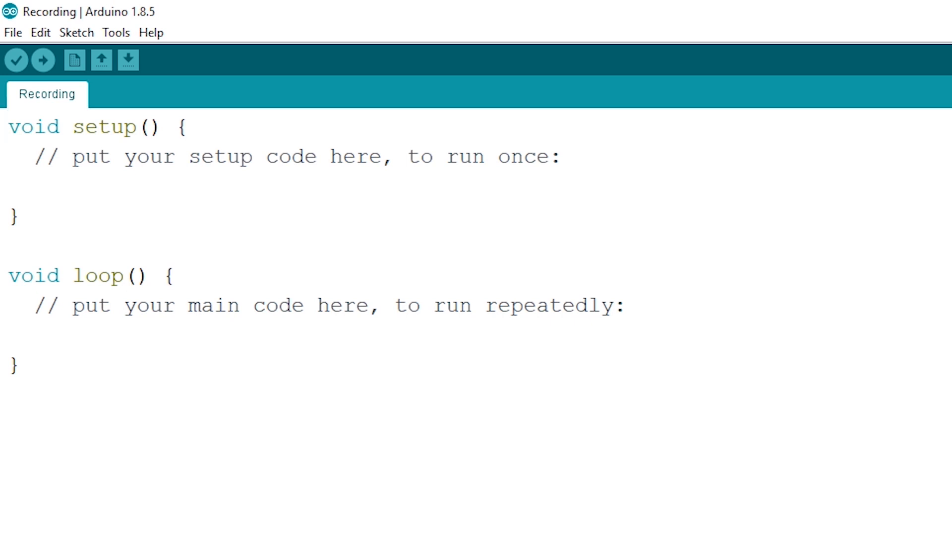
# - Code a 115200-baud LED_BUILTIN blink with 1000 ms delays, upload it, and open Serial Monitor
pyautogui.write('Serial.begin(115200);')
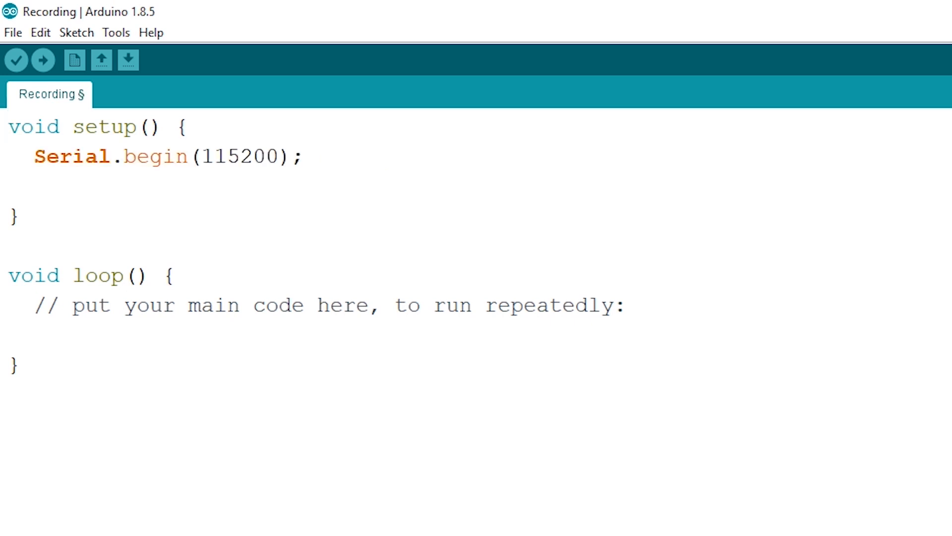
pyautogui.write('pinMode(LED_BUILTIN, OUTPUT);')
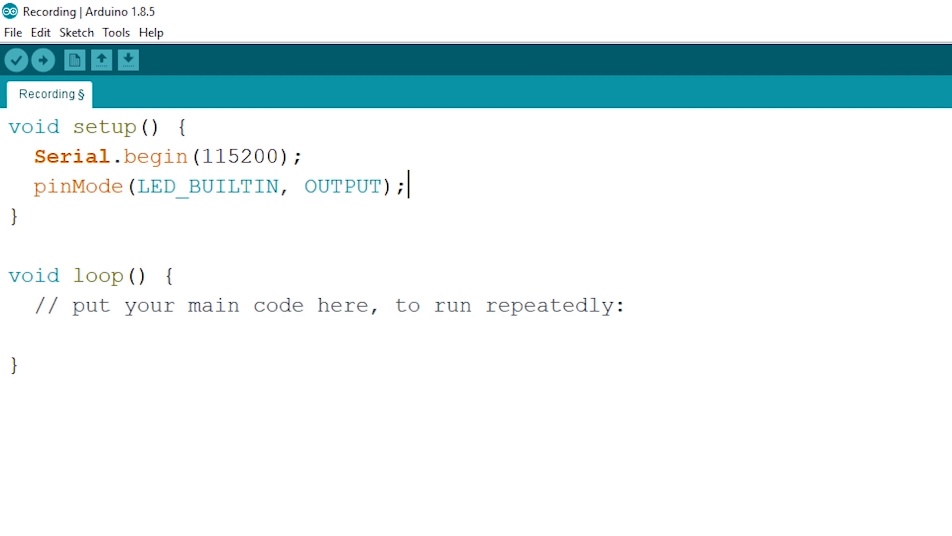
pyautogui.write('digitalWrite(LED_BUILTIN, HIGH);')
pyautogui.click(238, 335)
pyautogui.write('Serial.println("On");')
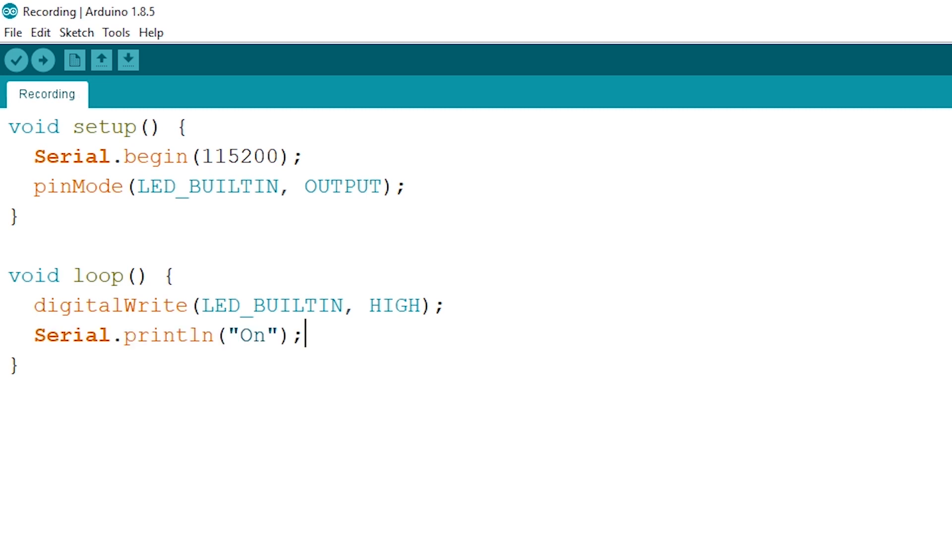
pyautogui.write('delay(1000);')
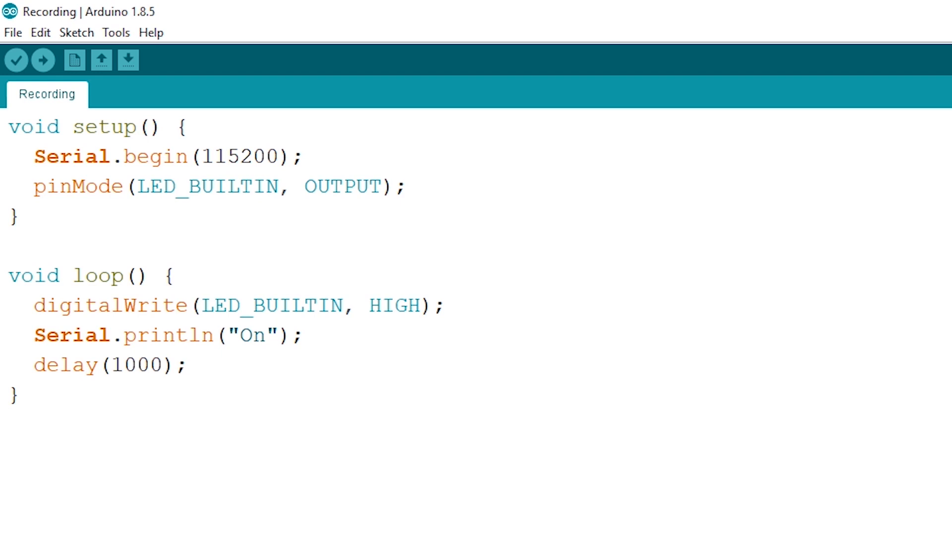
pyautogui.write('digitalWrite(LED_BUILTIN, LOW);')
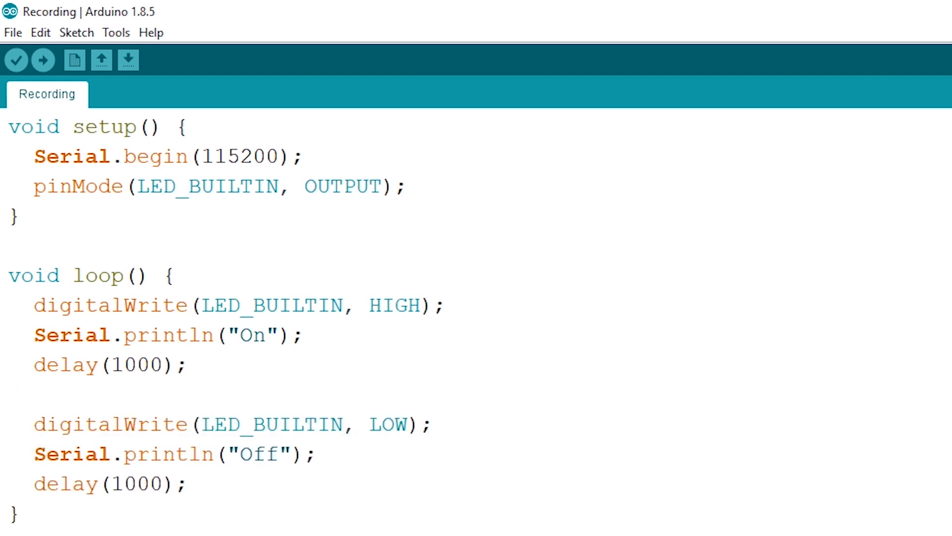
pyautogui.click(20, 31)
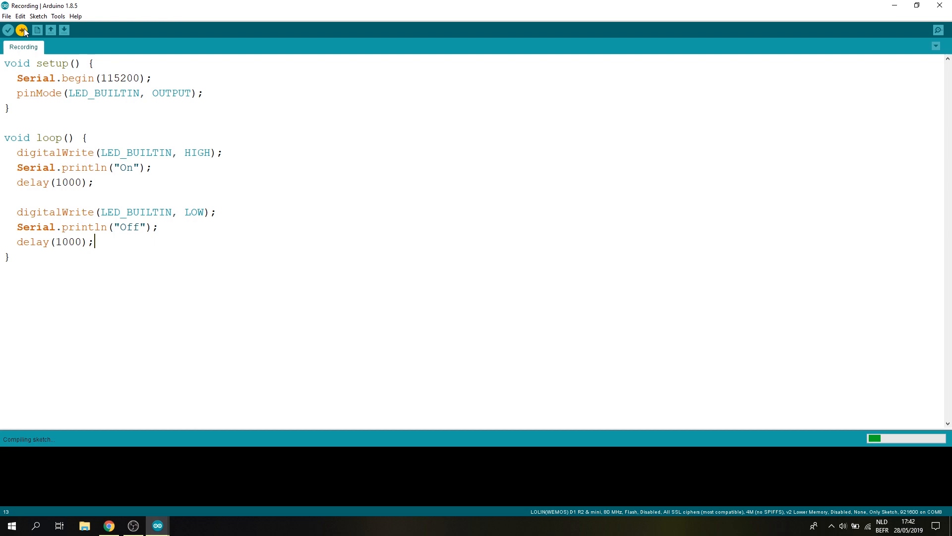
pyautogui.click(938, 30)
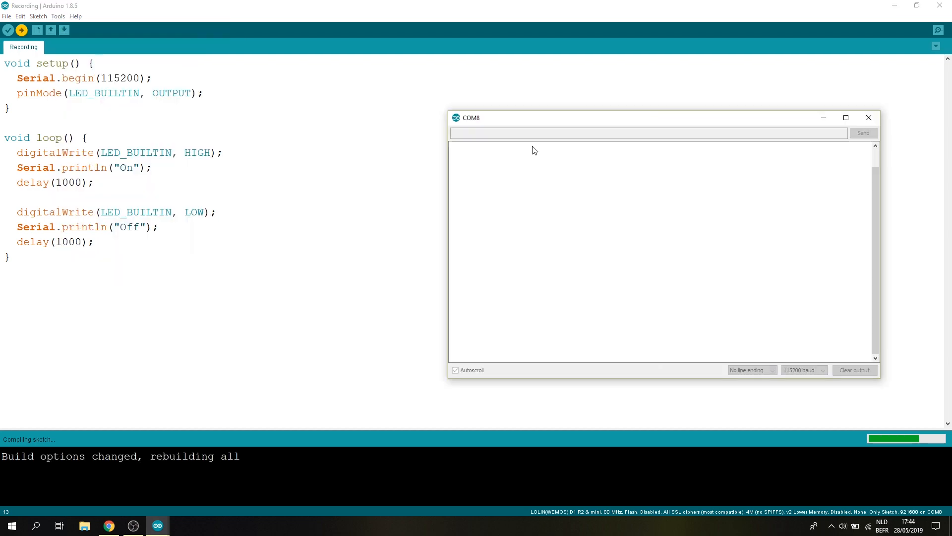